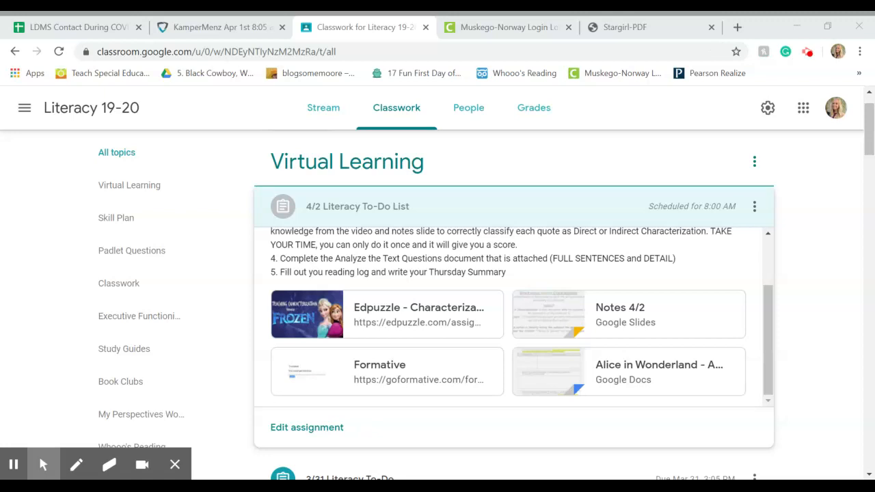
# Open the attached Edpuzzle - Characterization video from the 4/2 Literacy To-Do List.
pyautogui.scroll(3)
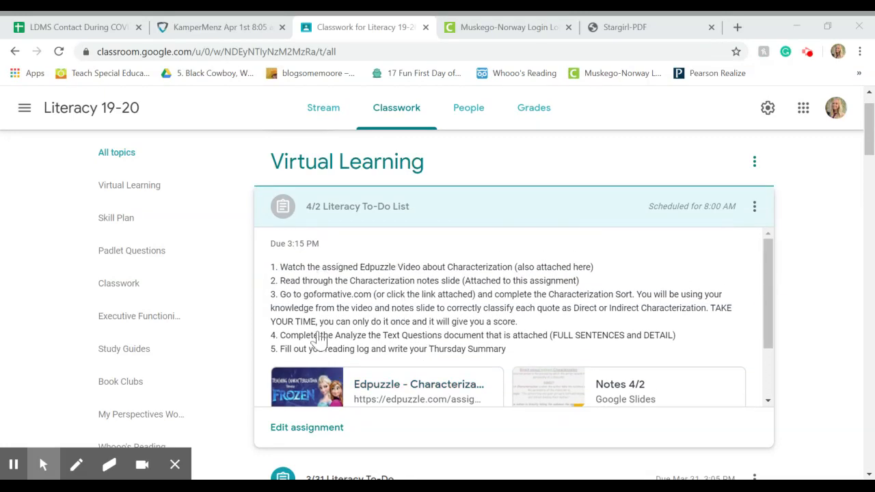
pyautogui.scroll(3)
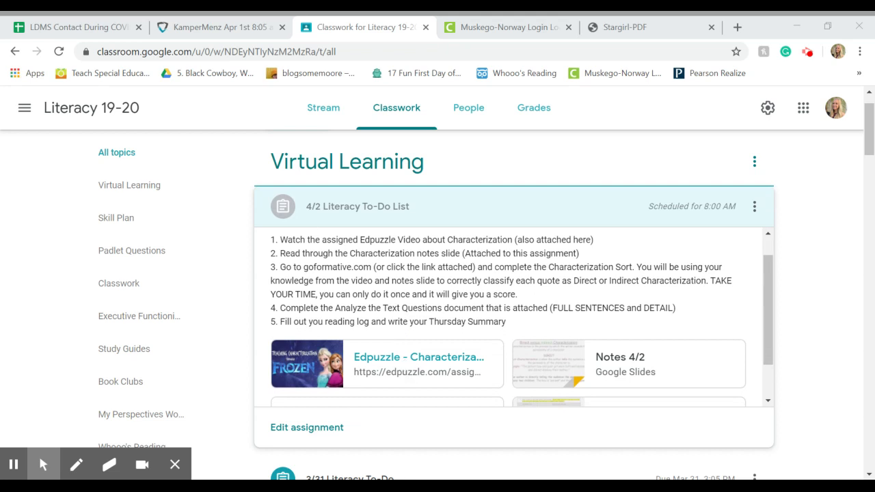
pyautogui.click(386, 363)
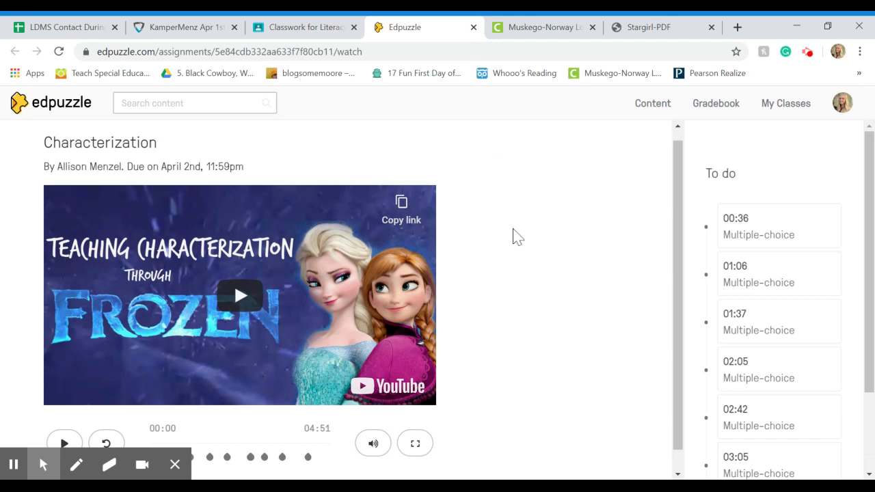
pyautogui.moveTo(473, 27)
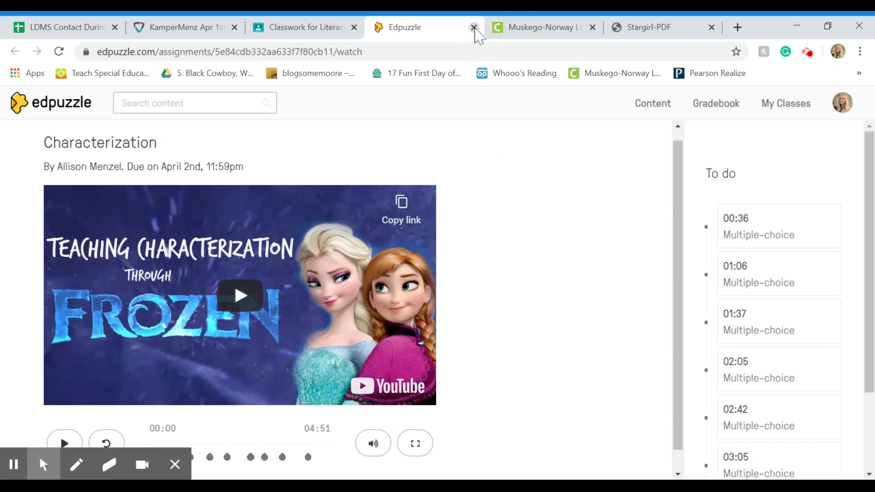
# Close the Edpuzzle Characterization tab to return to the Classroom assignment.
pyautogui.click(473, 27)
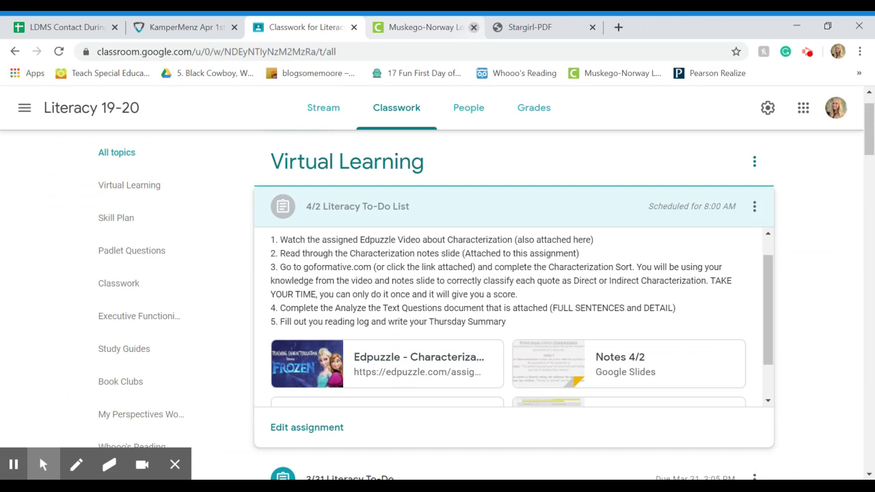
pyautogui.moveTo(496, 225)
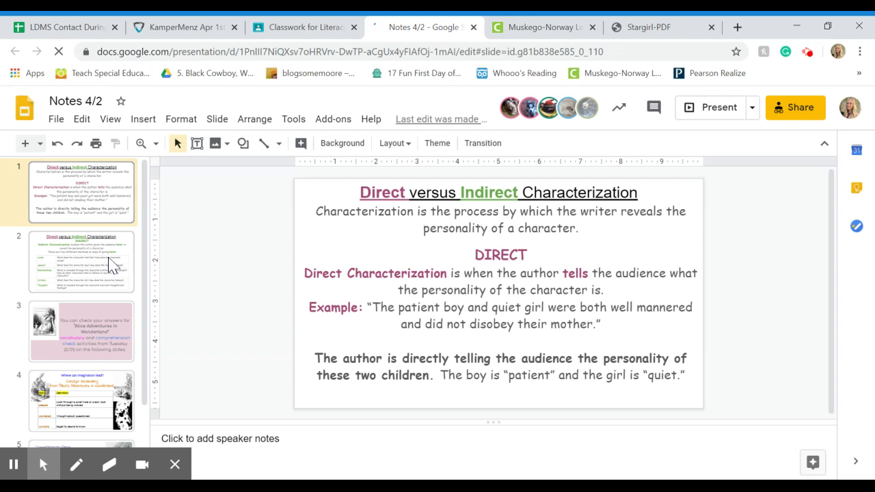
# View the Indirect and Direct Characterization slides, then close the Notes 4/2 deck.
pyautogui.click(80, 261)
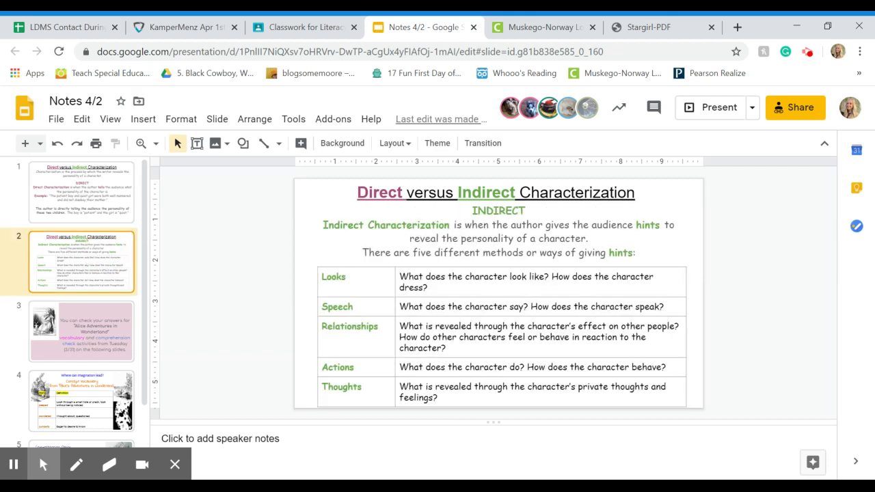
pyautogui.click(81, 190)
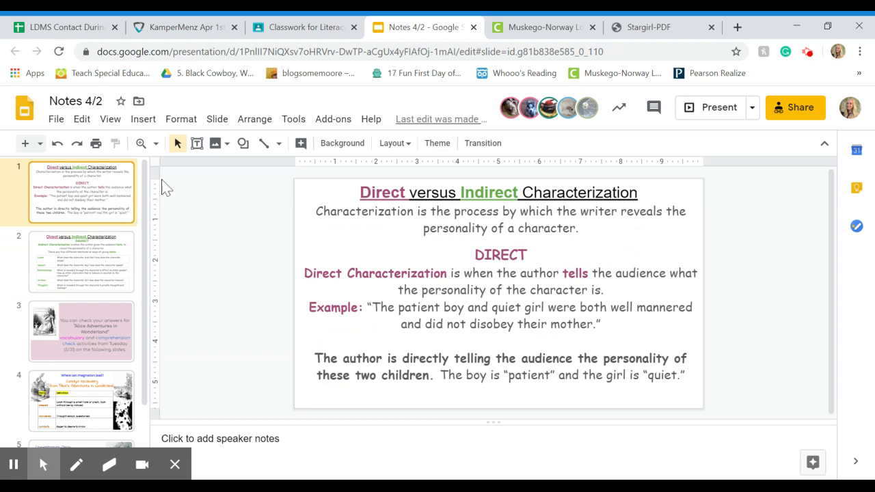
pyautogui.click(474, 28)
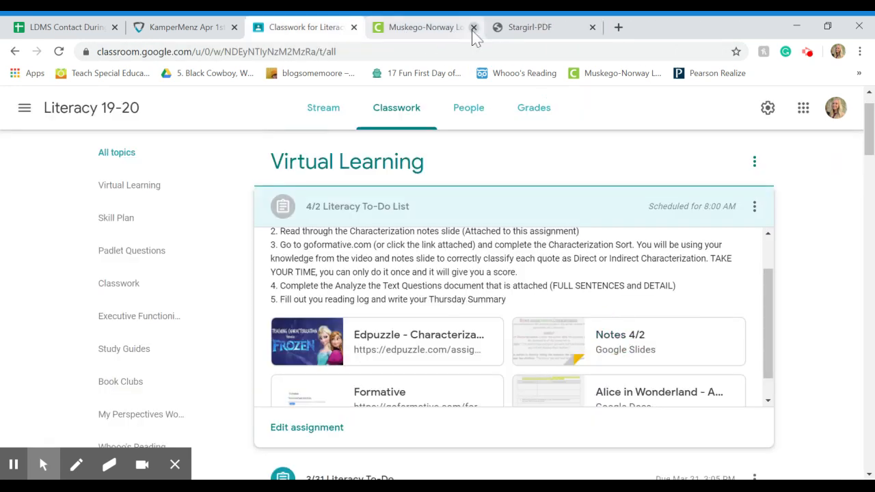
pyautogui.click(473, 28)
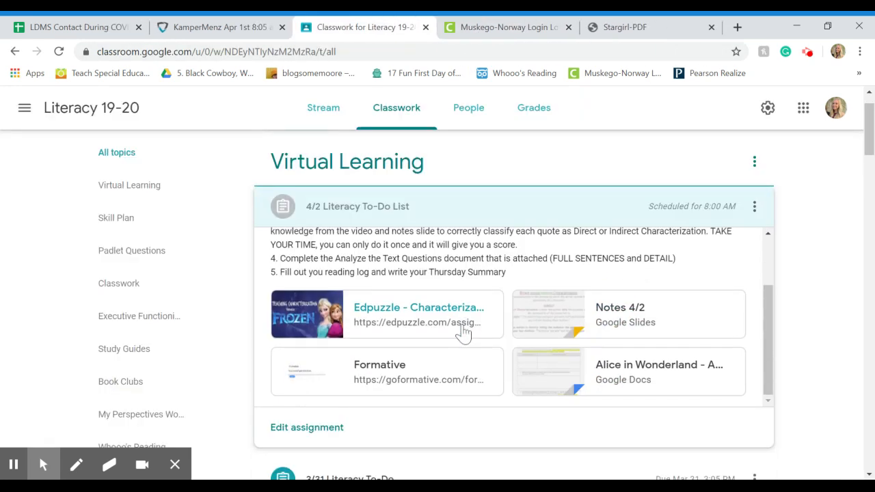
pyautogui.moveTo(424, 349)
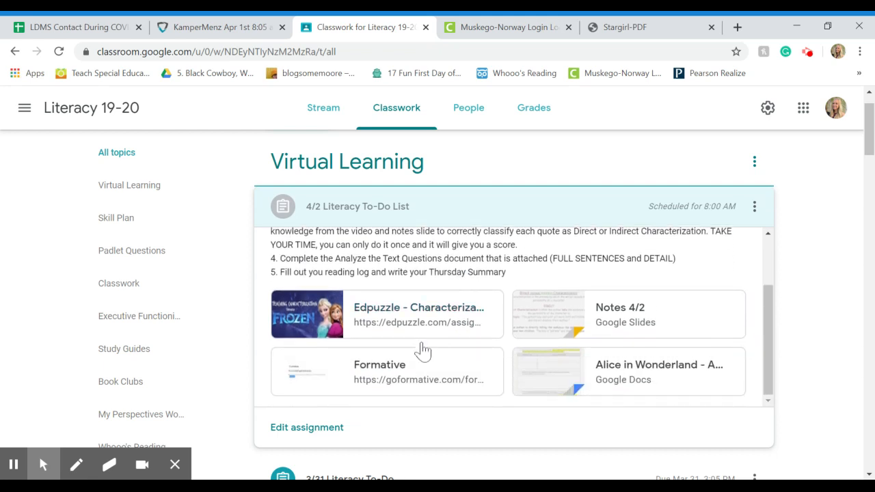
# Open the attached Formative Characterization Sort activity.
pyautogui.click(380, 372)
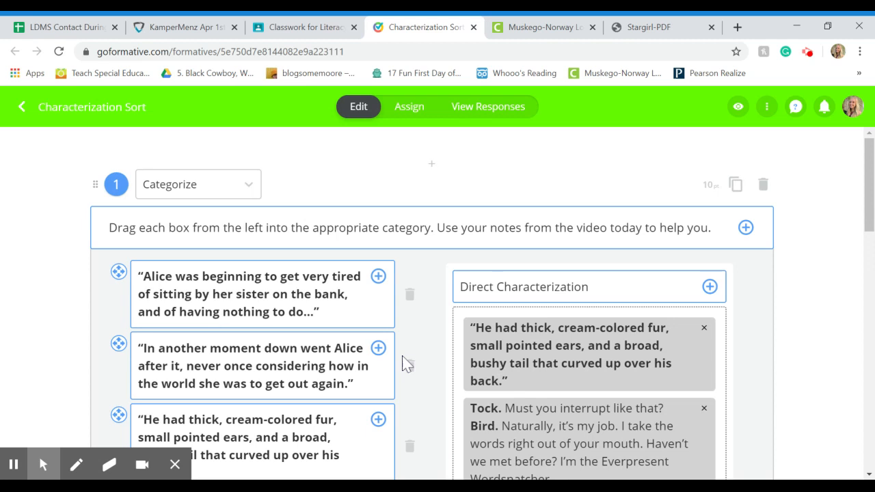
pyautogui.moveTo(581, 216)
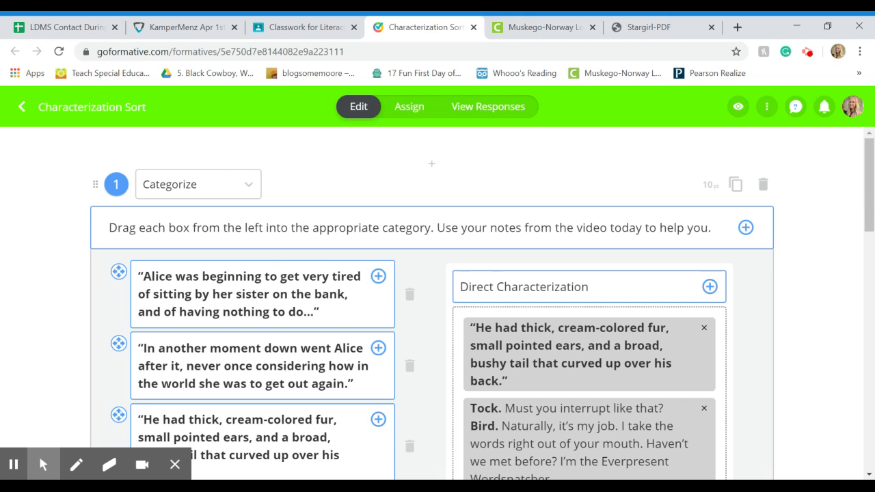
pyautogui.click(305, 311)
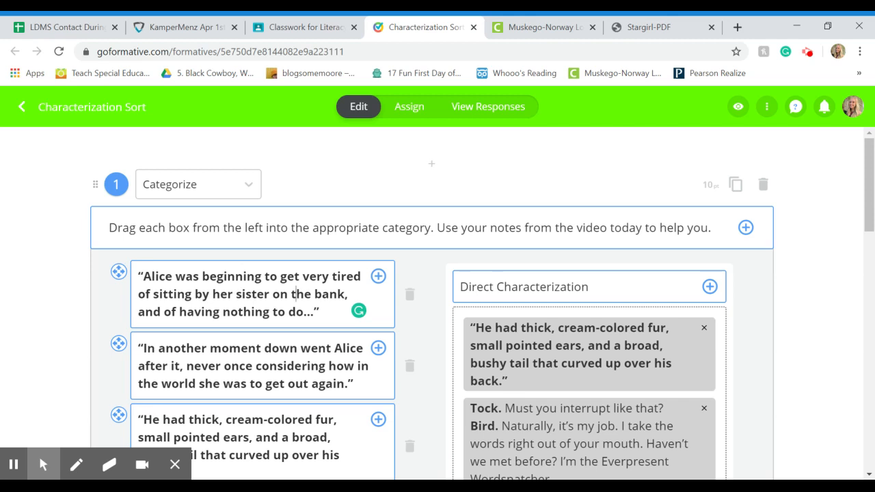
pyautogui.moveTo(482, 36)
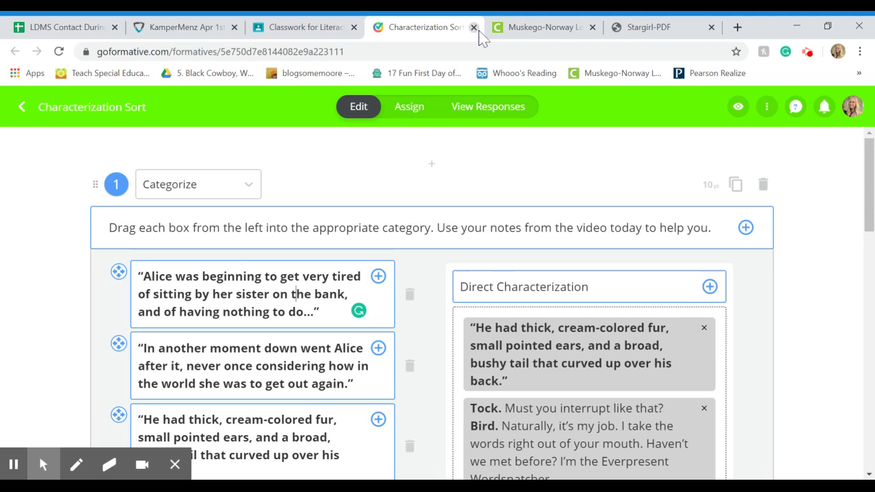
# Close the Formative tab and open the Alice in Wonderland - Analyze The Text document.
pyautogui.click(473, 27)
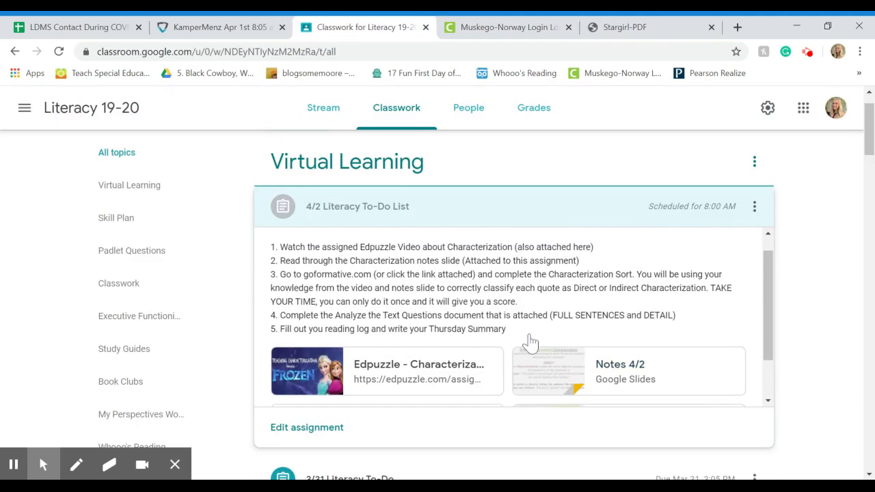
pyautogui.scroll(-3)
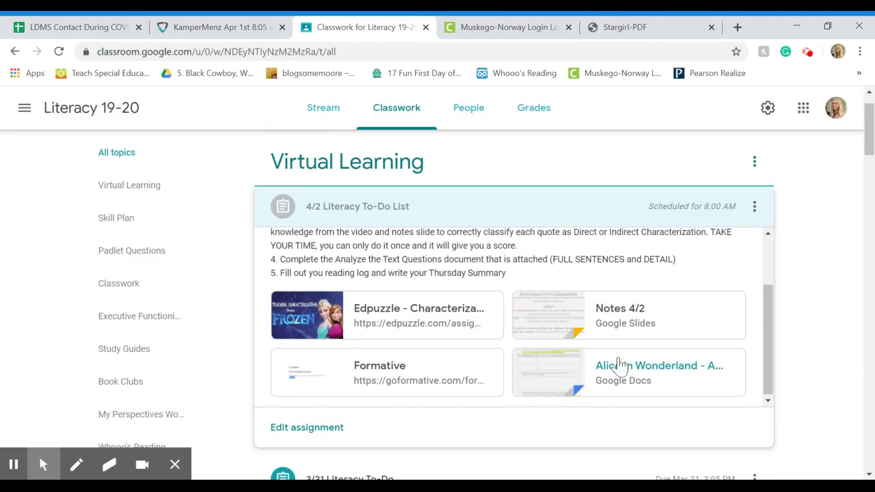
pyautogui.click(659, 365)
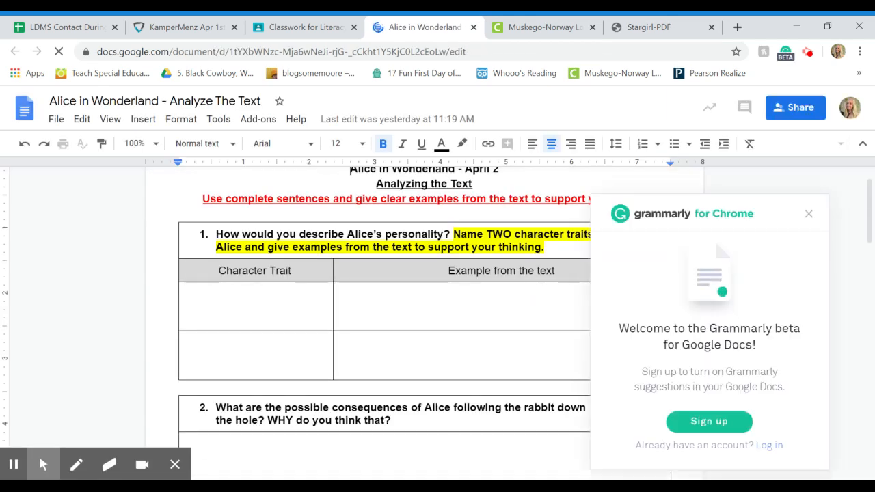
# Dismiss the Grammarly popup and read through the Analyzing the Text questions.
pyautogui.click(809, 213)
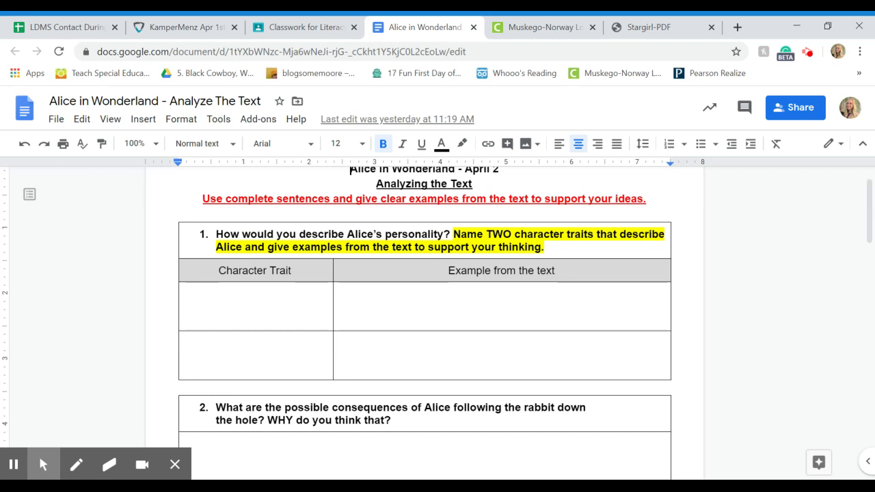
pyautogui.scroll(-3)
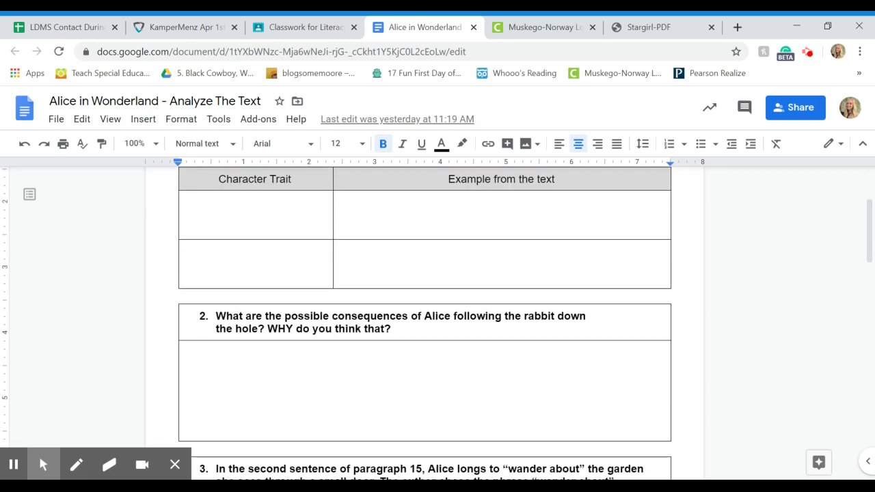
pyautogui.scroll(-3)
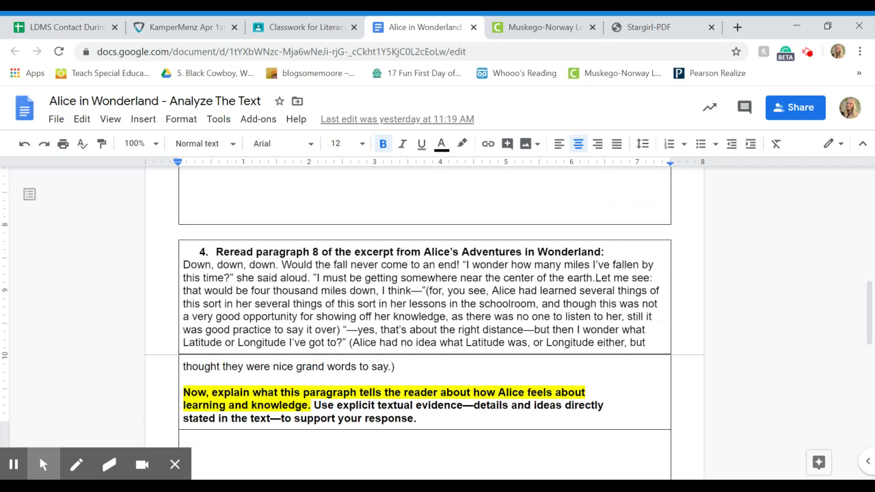
pyautogui.scroll(-3)
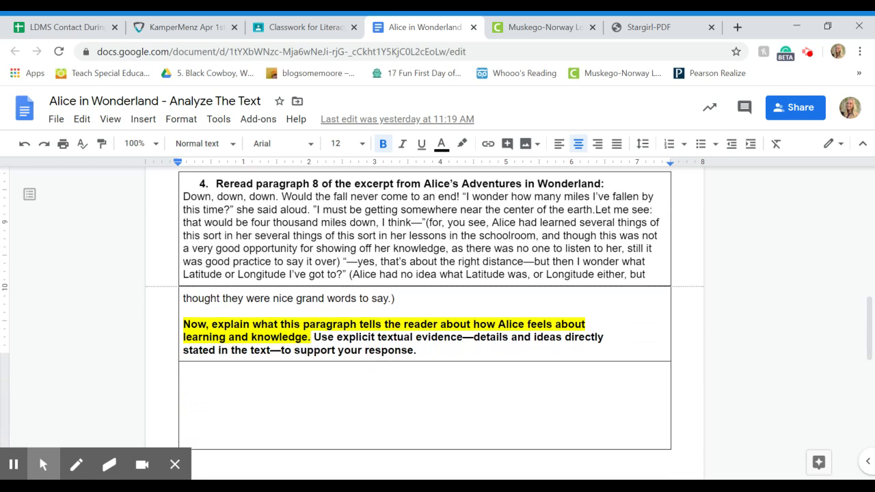
pyautogui.scroll(-3)
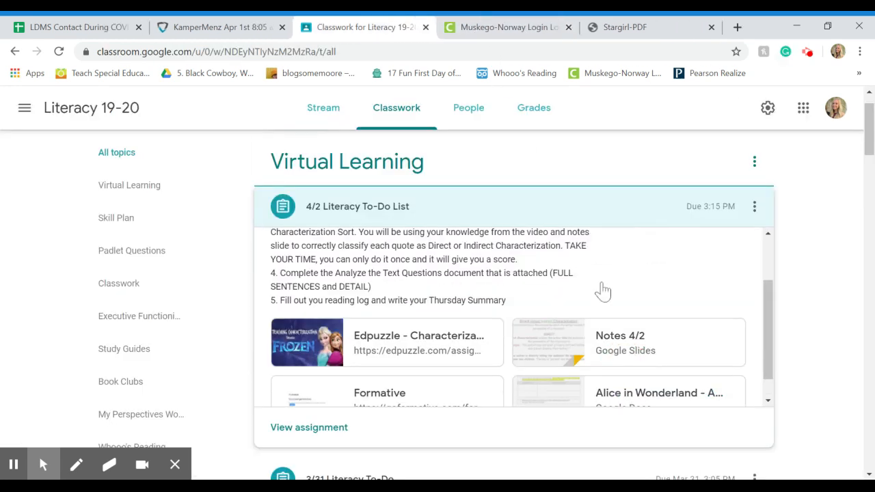
pyautogui.moveTo(504, 313)
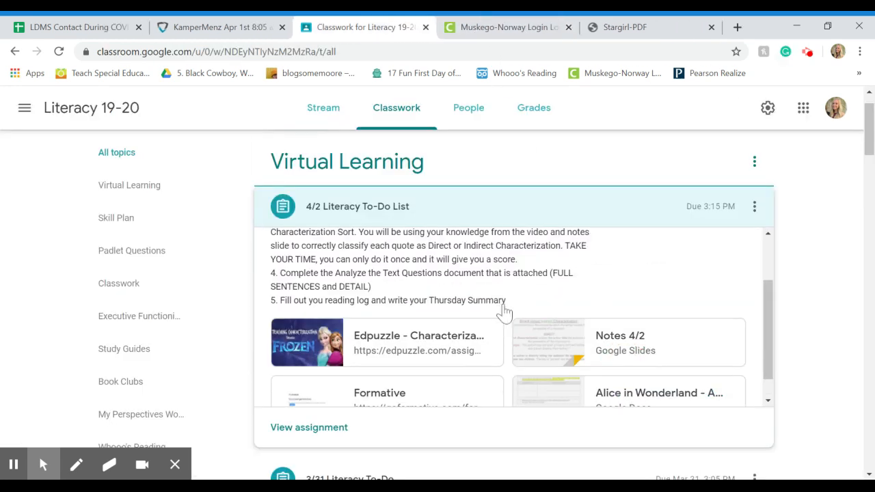
pyautogui.moveTo(356, 126)
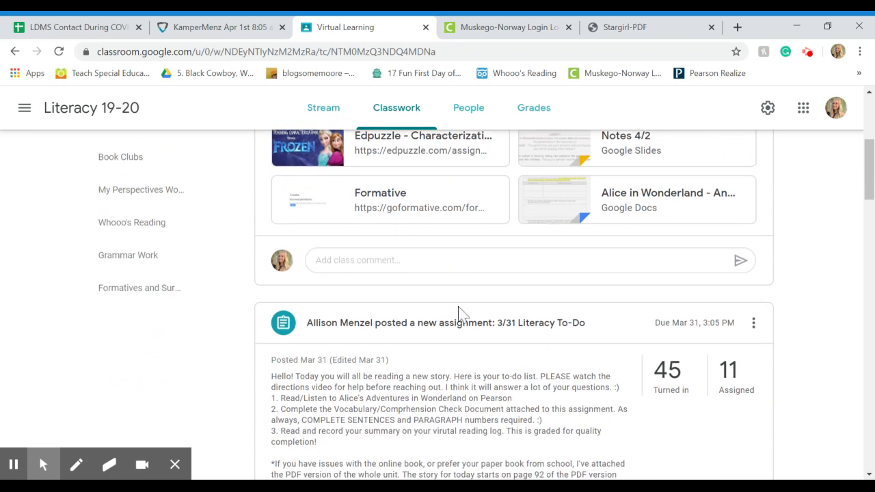
# Open the Virtual Reading Log template document from its Classwork assignment.
pyautogui.scroll(-3)
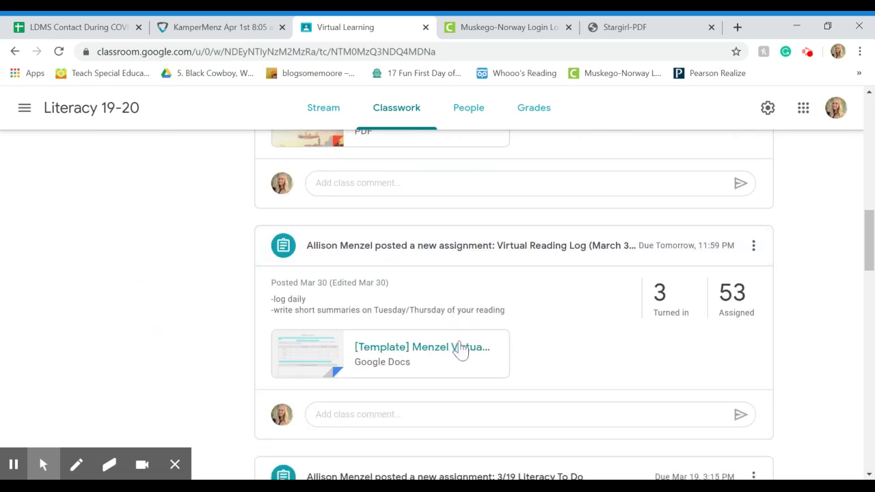
pyautogui.click(421, 352)
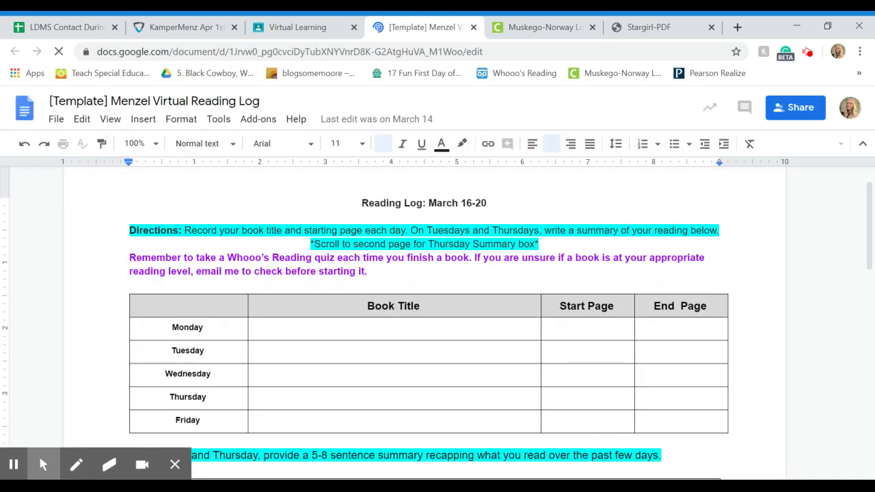
pyautogui.scroll(-3)
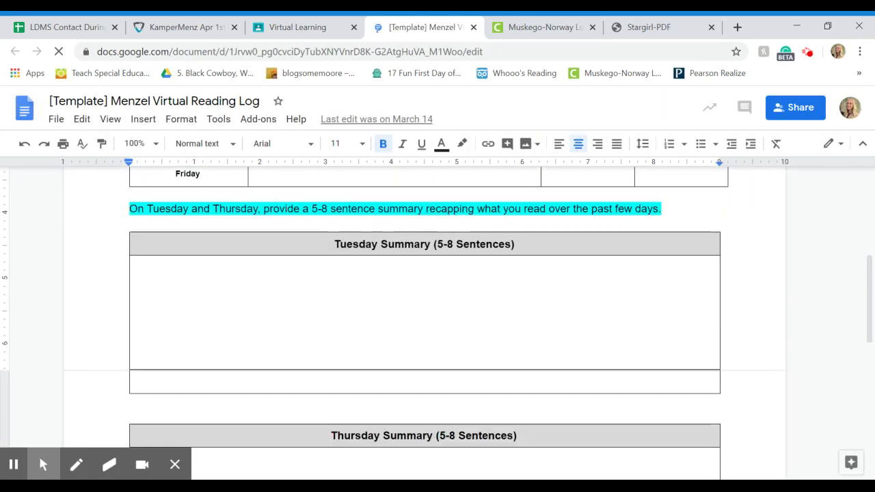
pyautogui.scroll(-3)
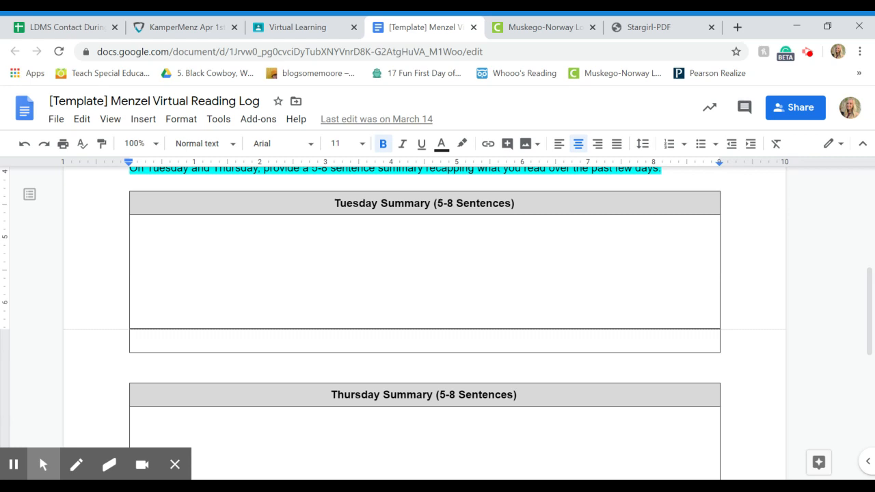
pyautogui.scroll(3)
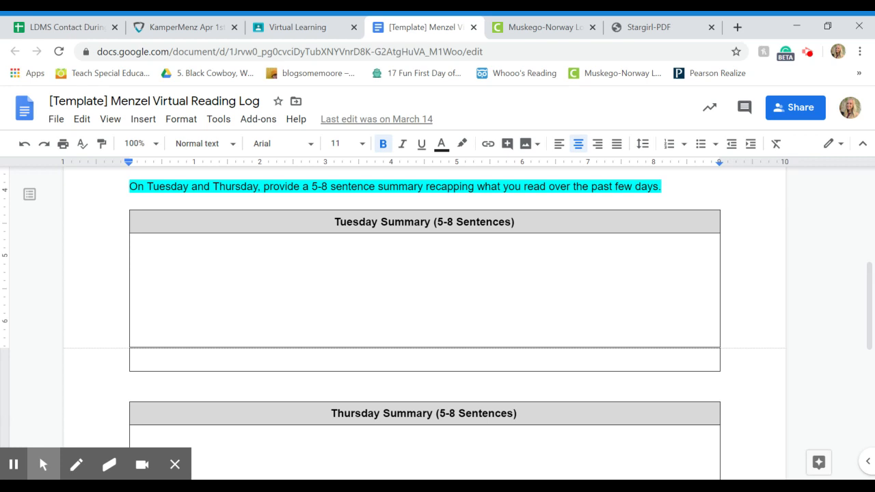
pyautogui.scroll(3)
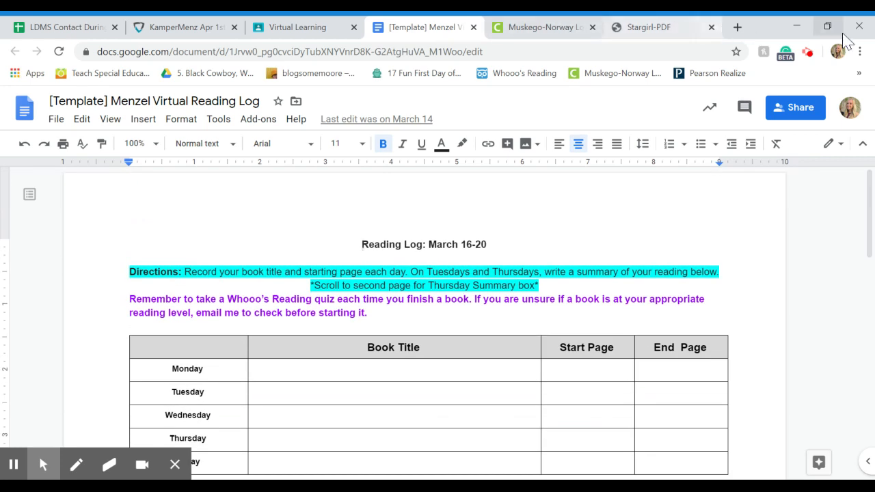